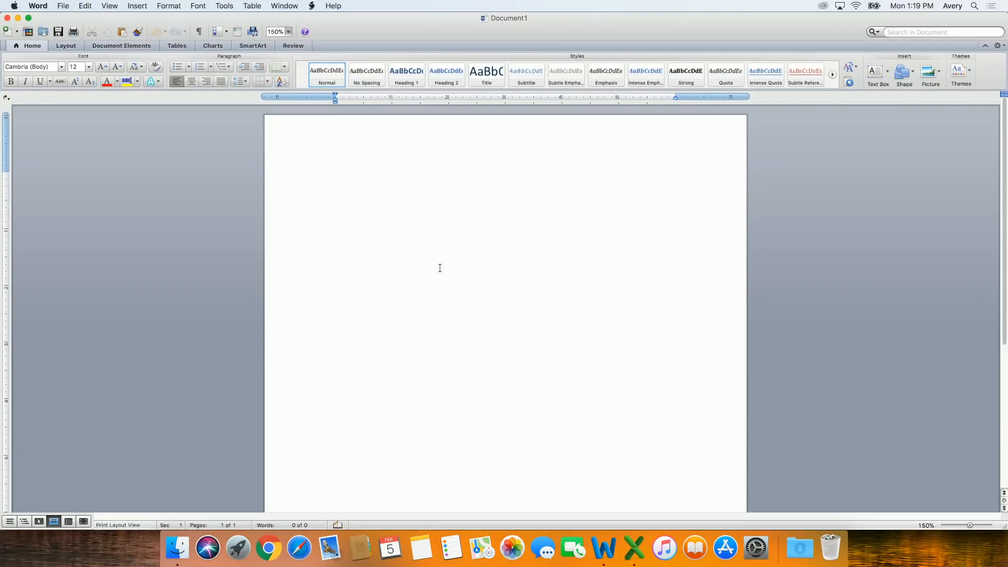
# Step: Review the Name, Address and Address 2 headers in Address List.xls and return to Word
pyautogui.click(334, 176)
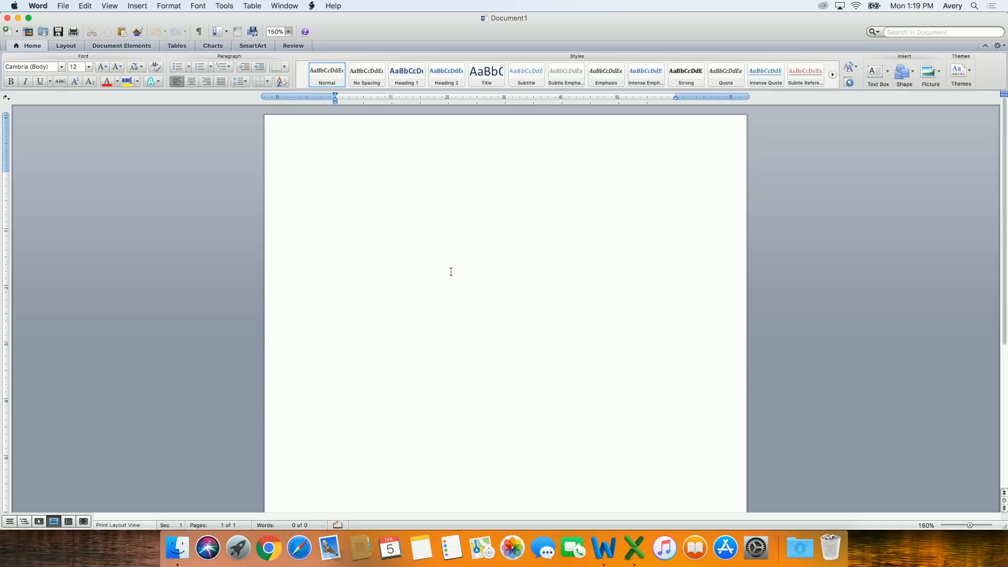
pyautogui.click(635, 549)
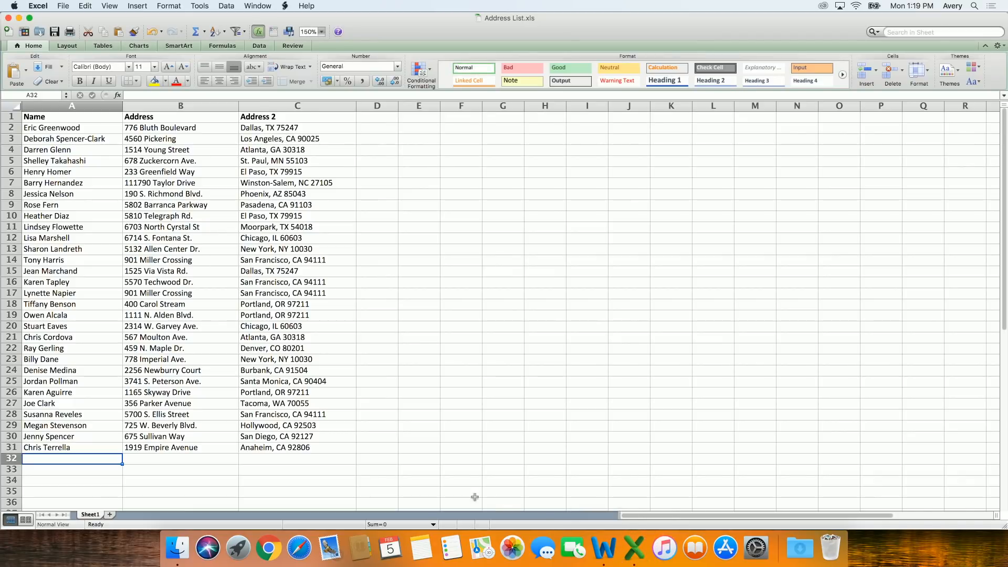
pyautogui.moveTo(183, 466)
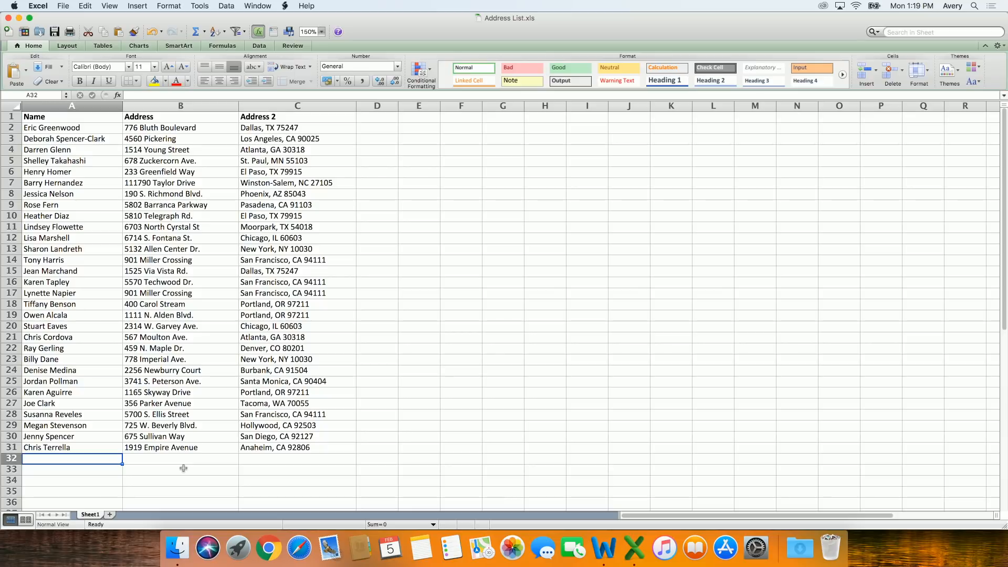
pyautogui.moveTo(179, 454)
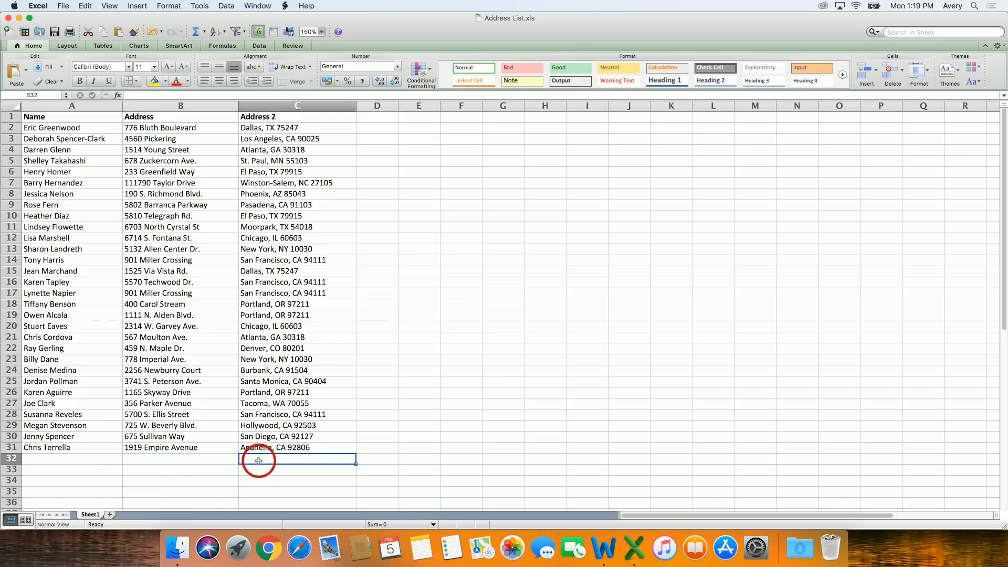
pyautogui.click(71, 117)
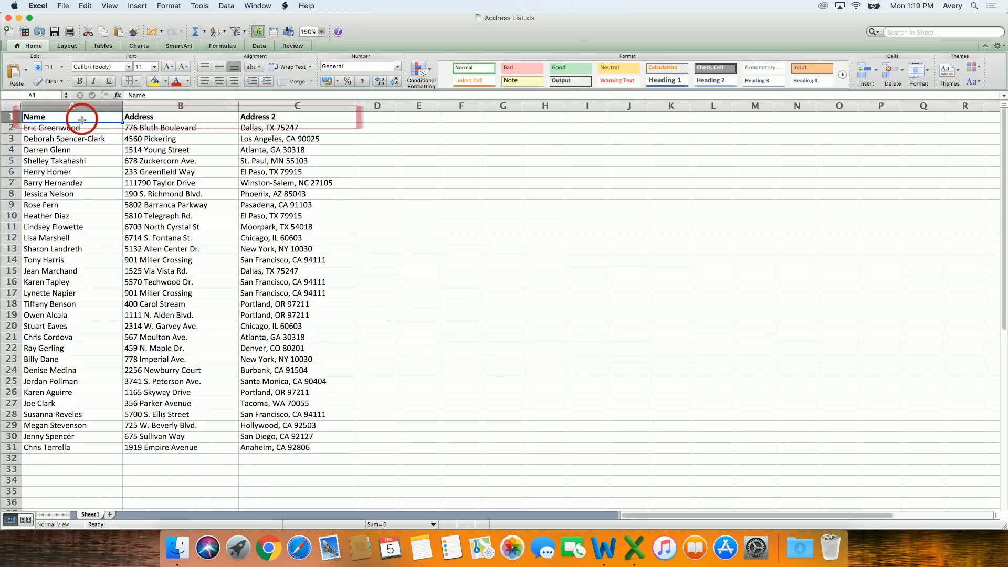
pyautogui.click(179, 117)
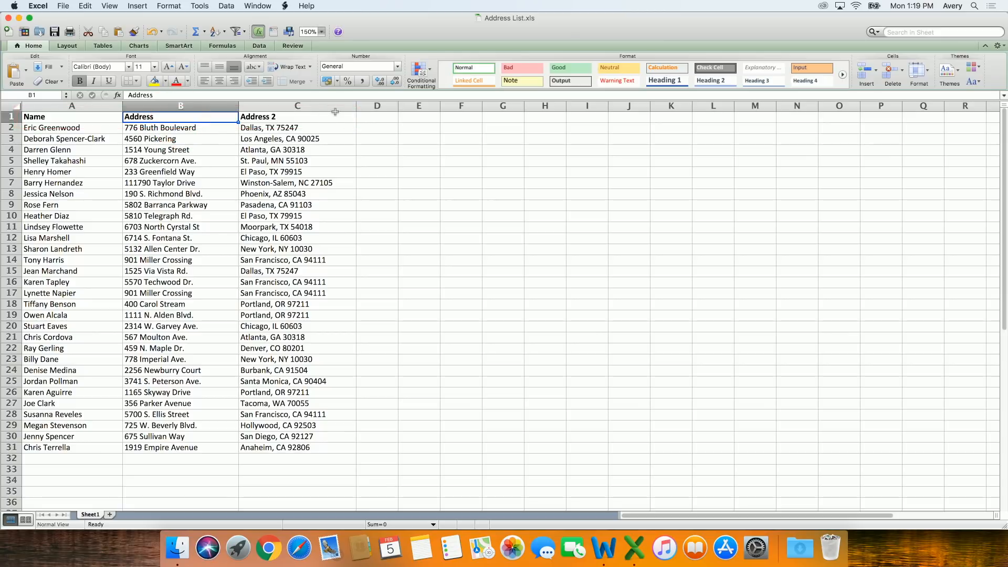
pyautogui.click(72, 457)
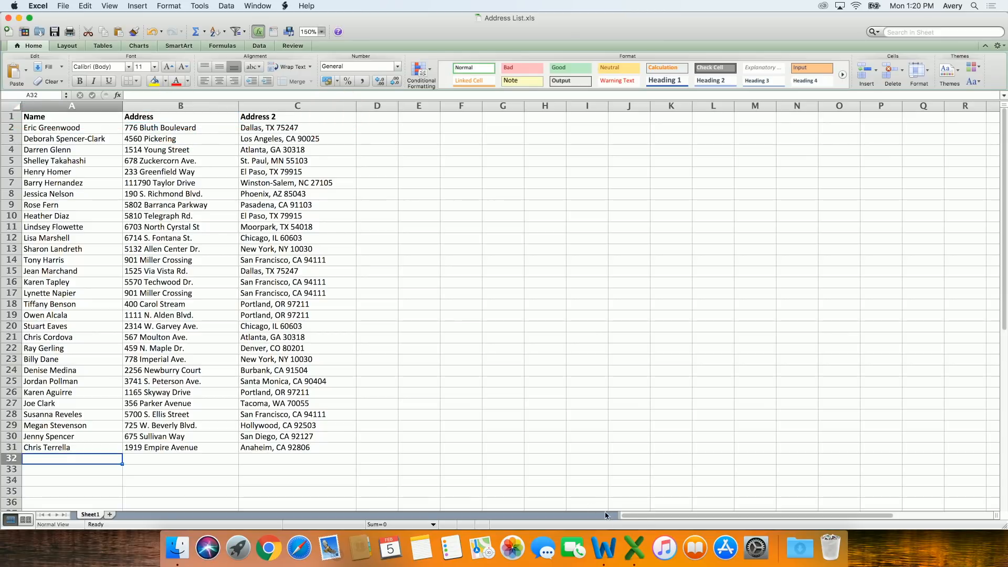
pyautogui.click(603, 548)
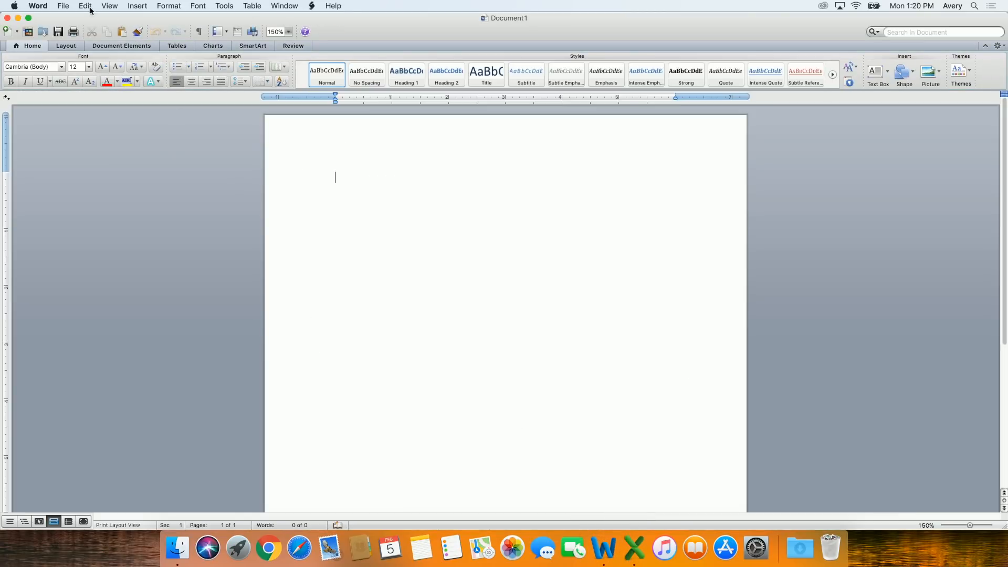
# Step: Start a new blank document and create a Labels merge in Mail Merge Manager
pyautogui.click(62, 6)
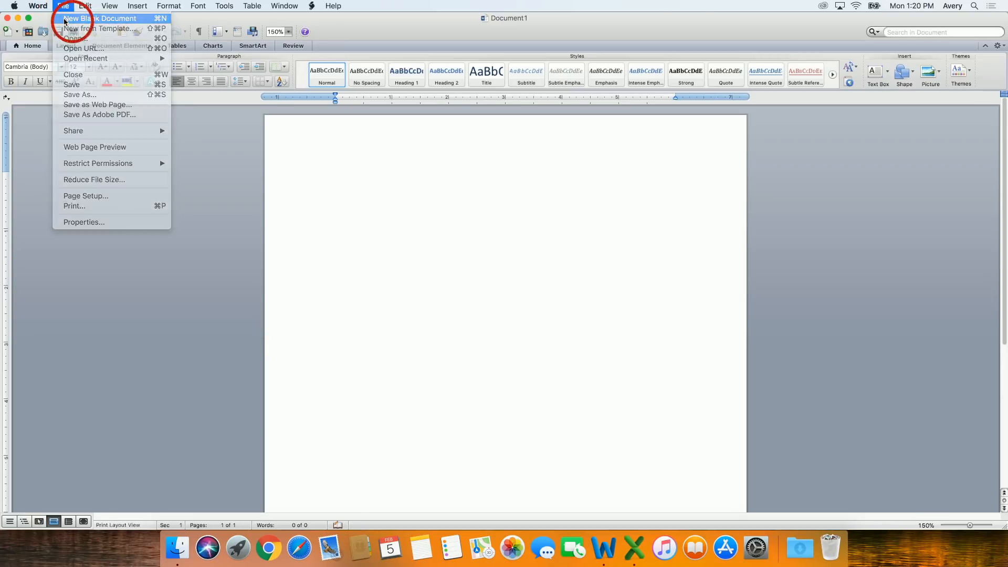
pyautogui.click(223, 7)
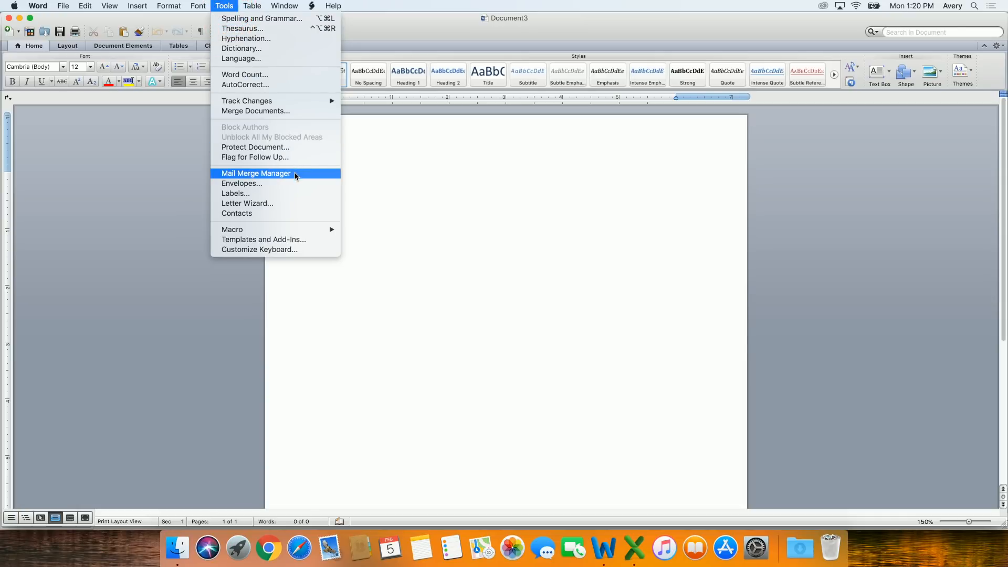
pyautogui.click(256, 173)
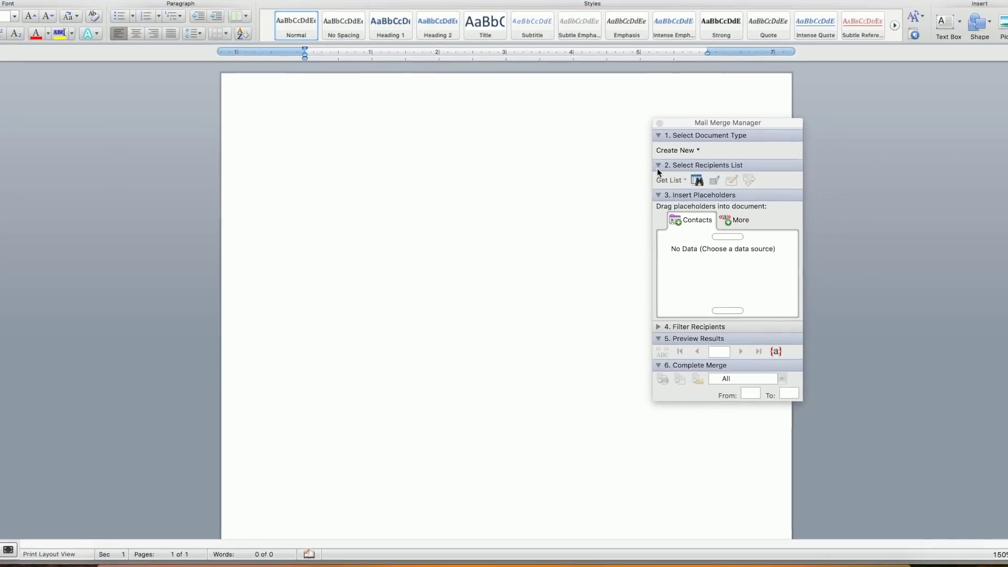
pyautogui.click(677, 150)
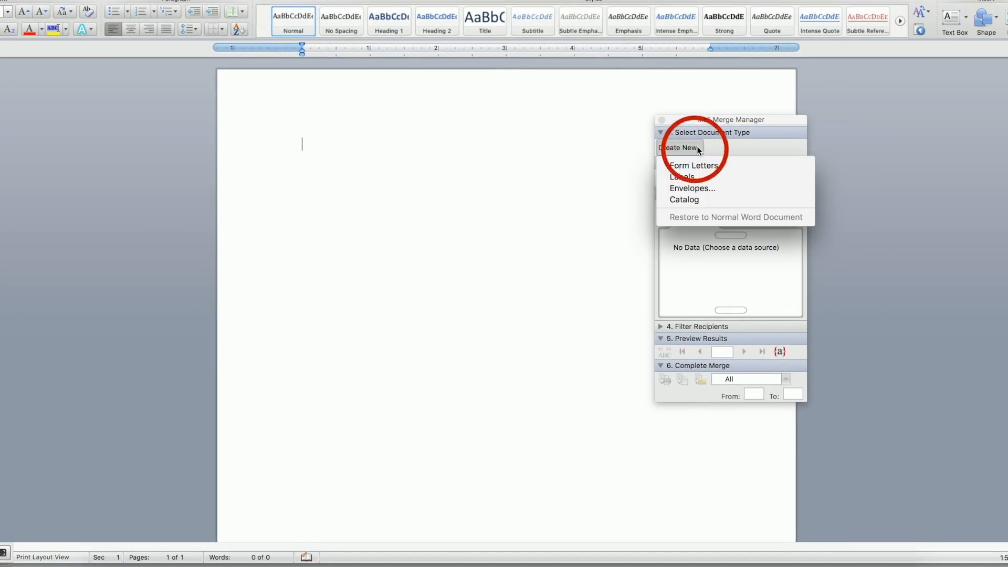
pyautogui.moveTo(686, 176)
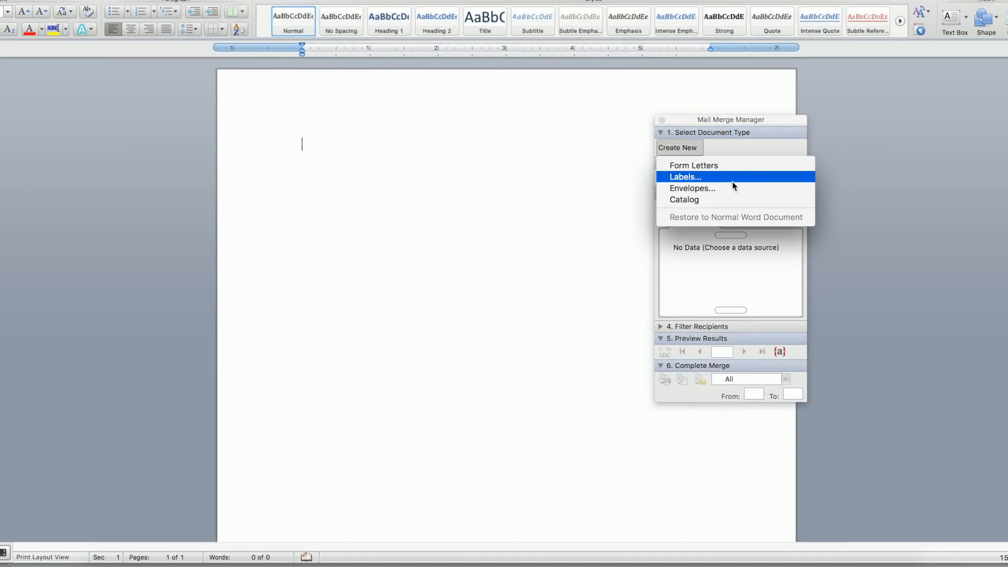
pyautogui.click(685, 176)
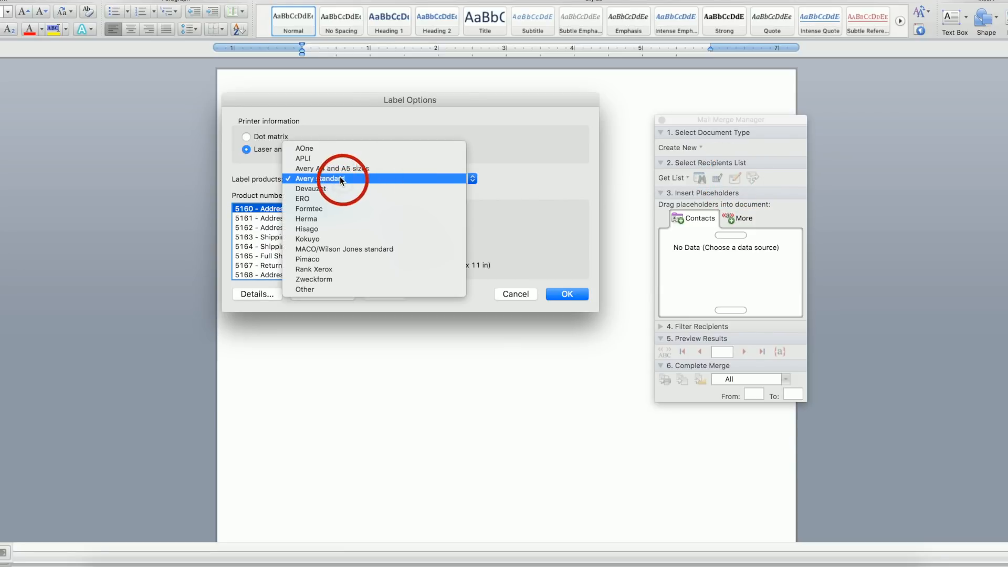
# Step: Choose Avery standard 8160 - Address labels and build the Next Record label grid
pyautogui.click(319, 178)
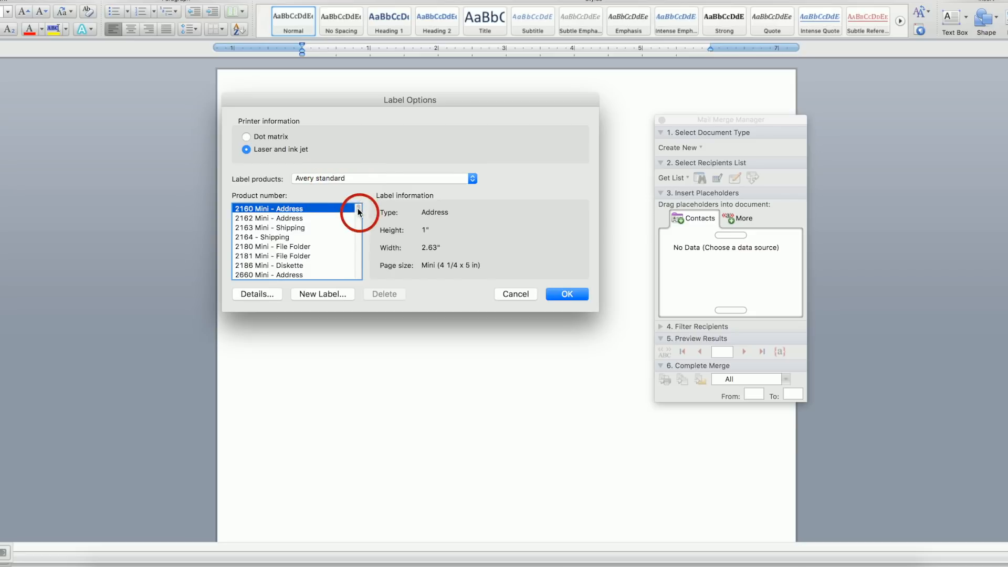
pyautogui.scroll(-3)
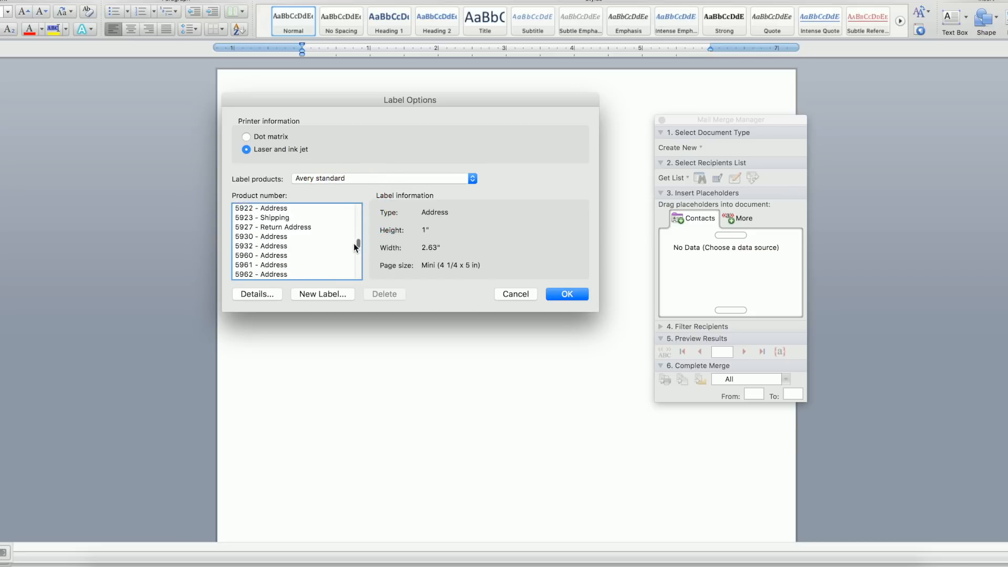
pyautogui.scroll(-3)
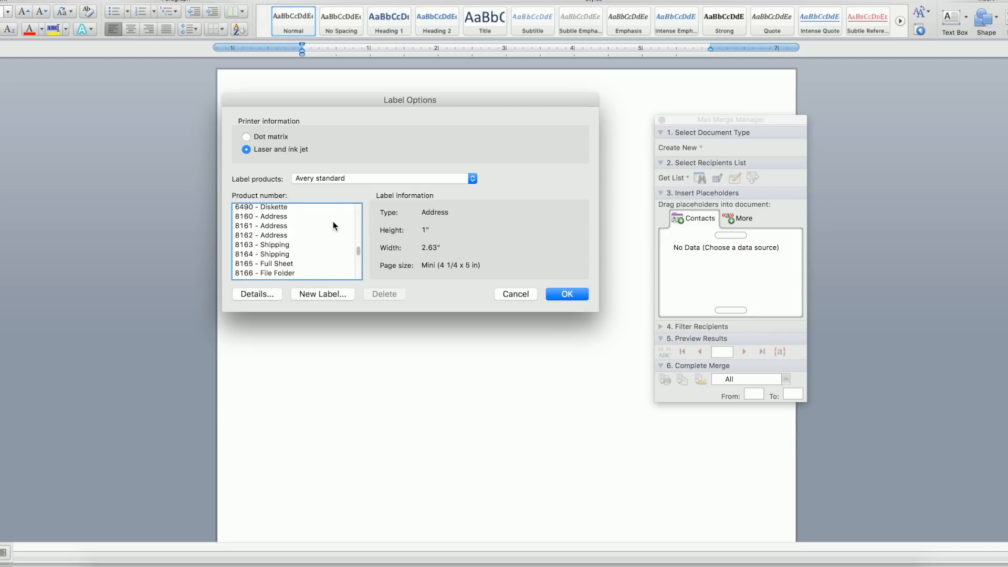
pyautogui.click(261, 235)
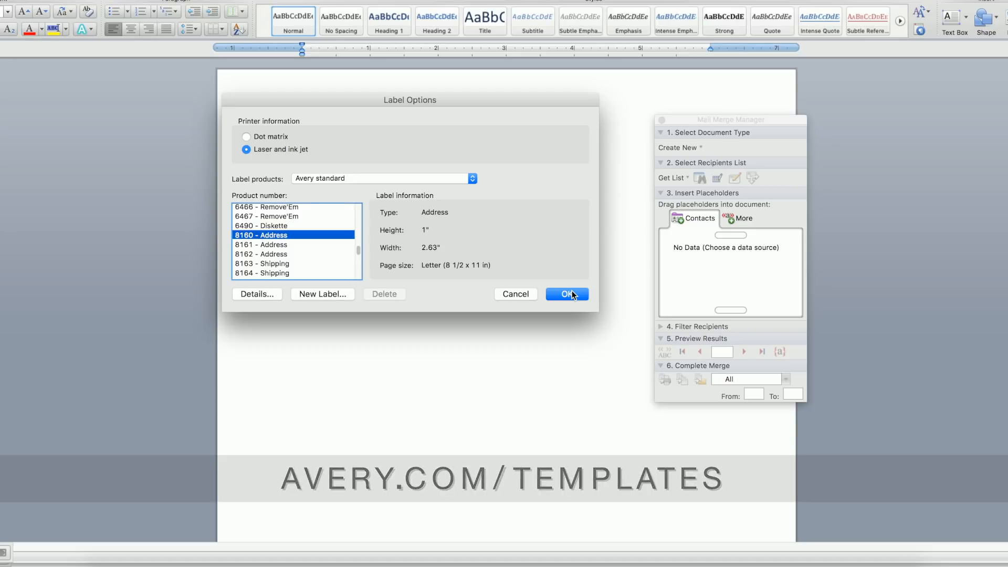
pyautogui.click(566, 294)
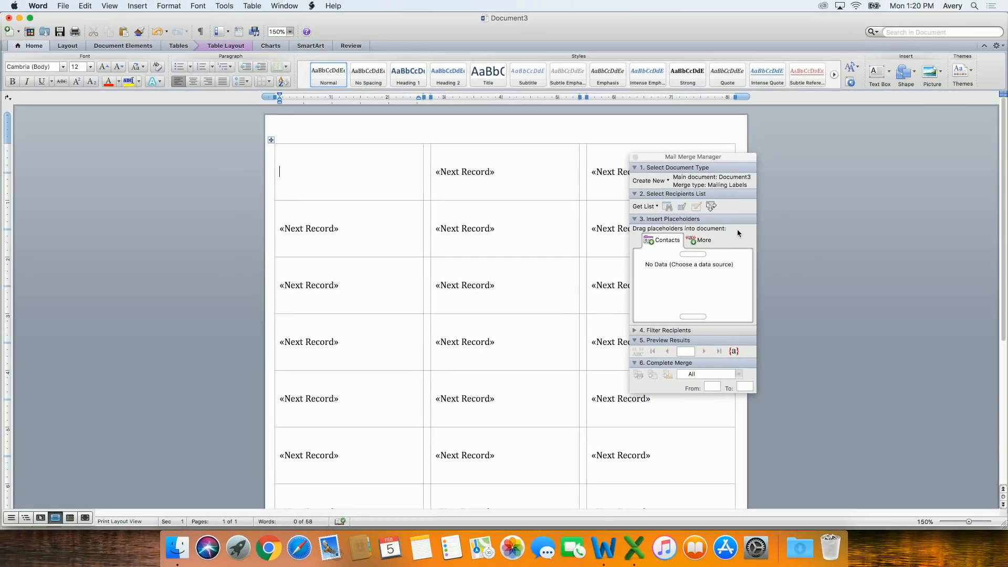
pyautogui.click(226, 46)
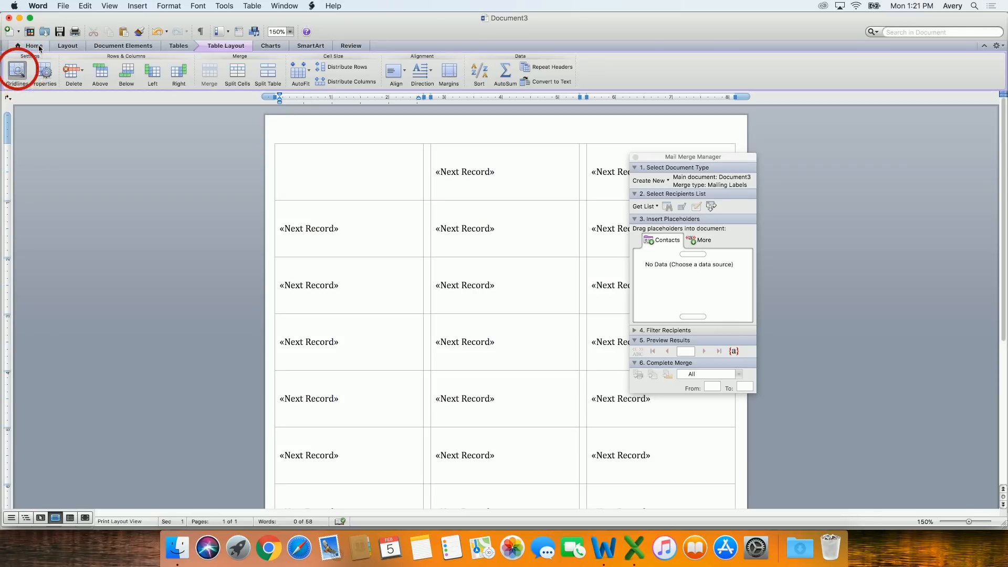
pyautogui.click(34, 45)
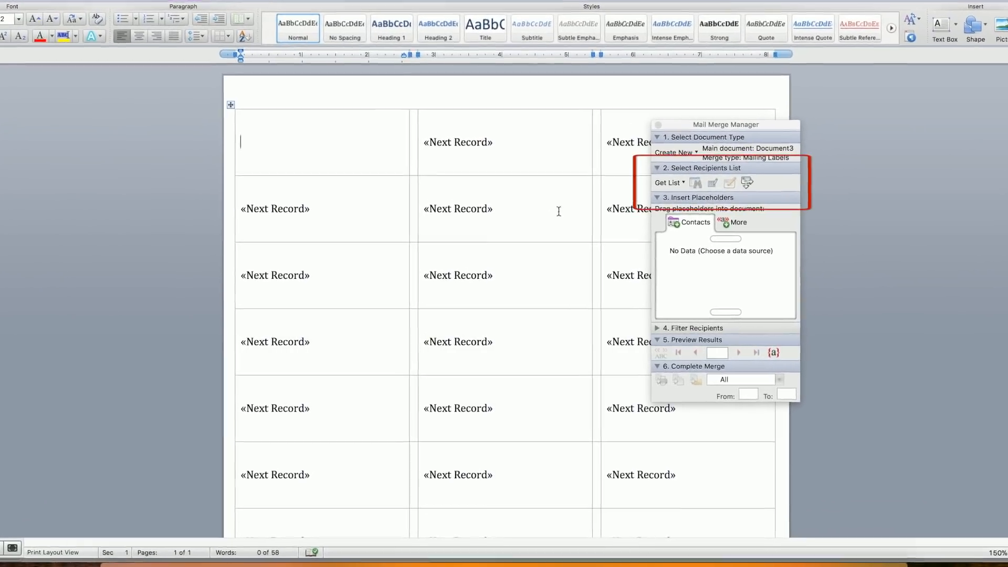
# Step: Select Address List.xls on the Desktop as the merge data source
pyautogui.click(669, 181)
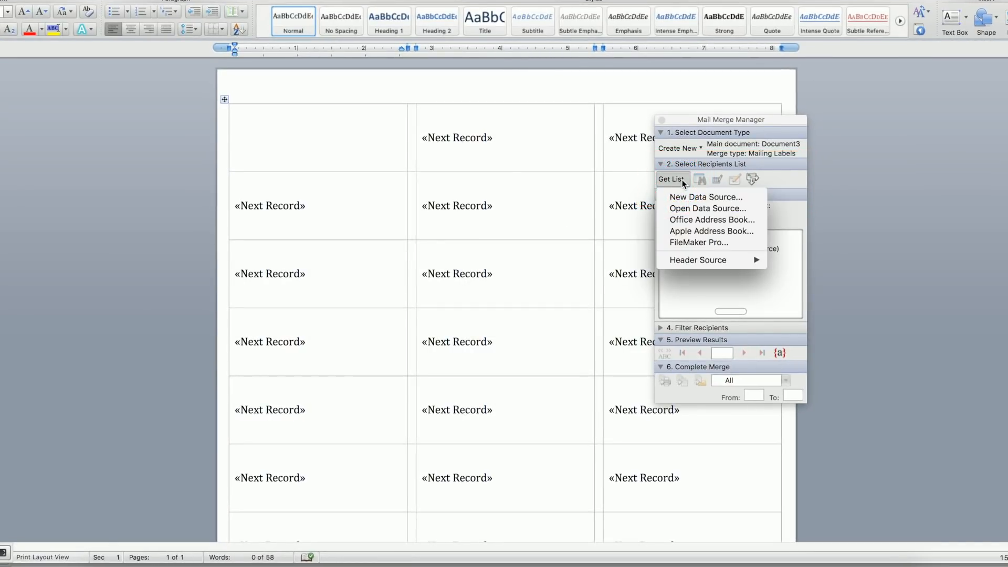
pyautogui.moveTo(711, 231)
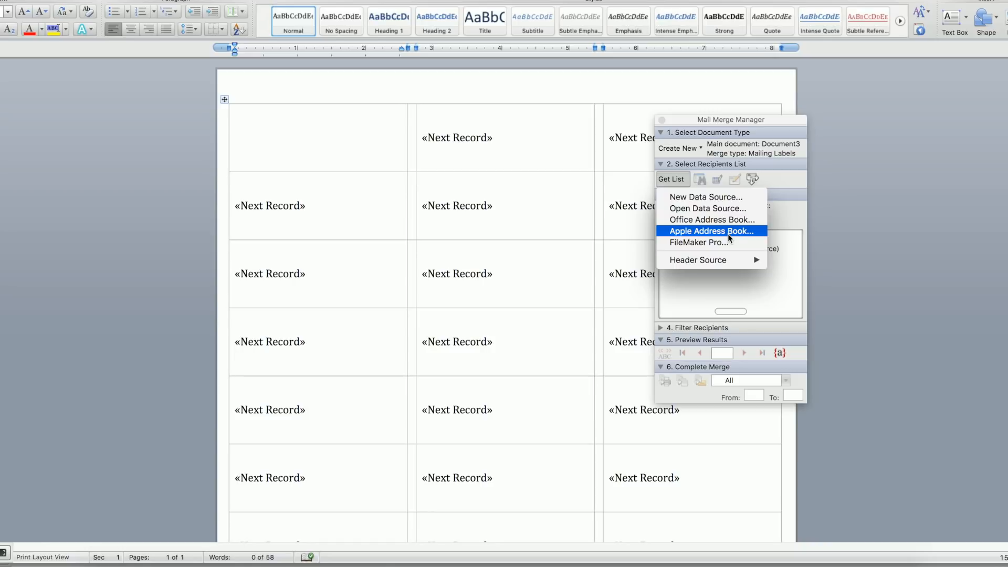
pyautogui.moveTo(707, 208)
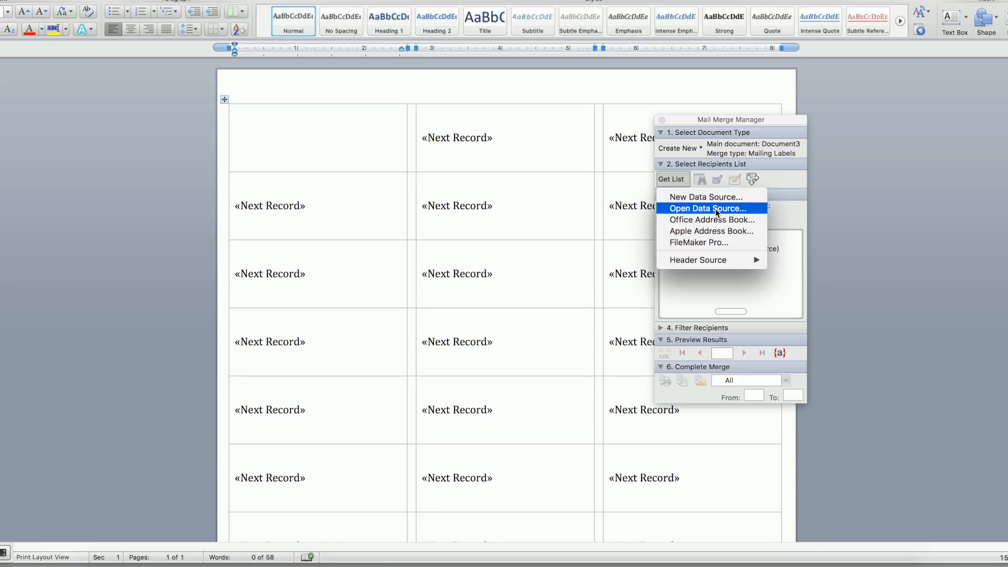
pyautogui.click(707, 208)
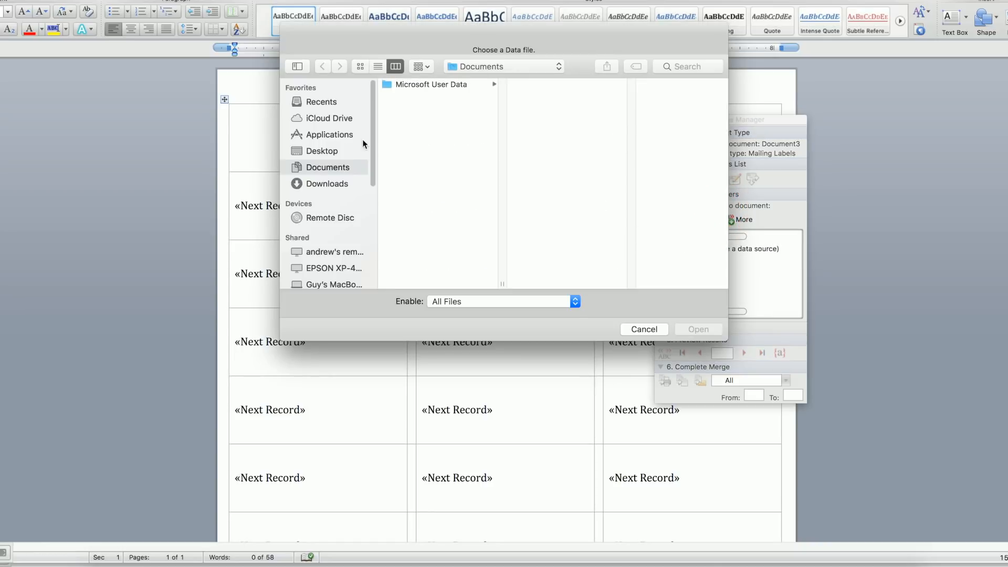
pyautogui.click(322, 150)
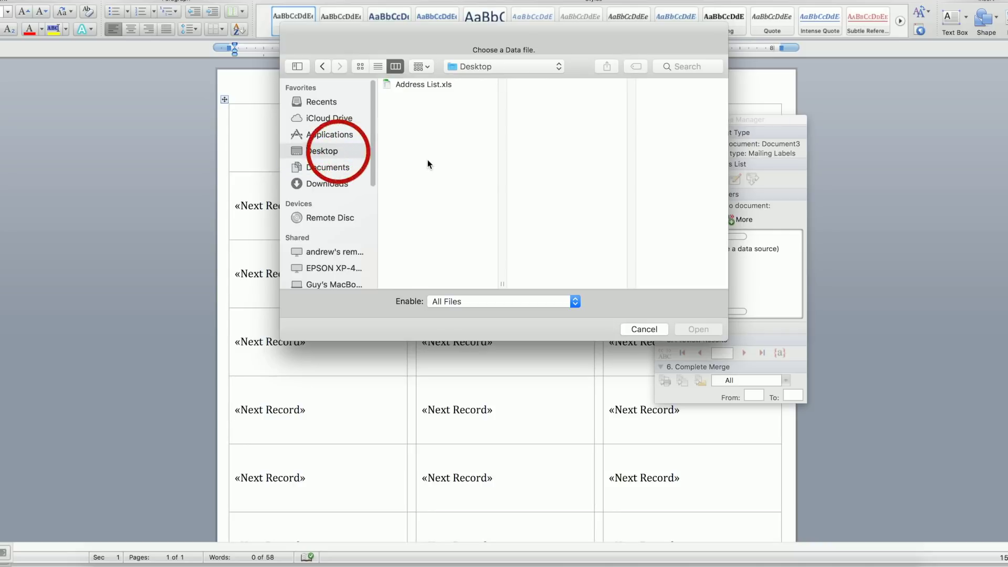
pyautogui.click(423, 84)
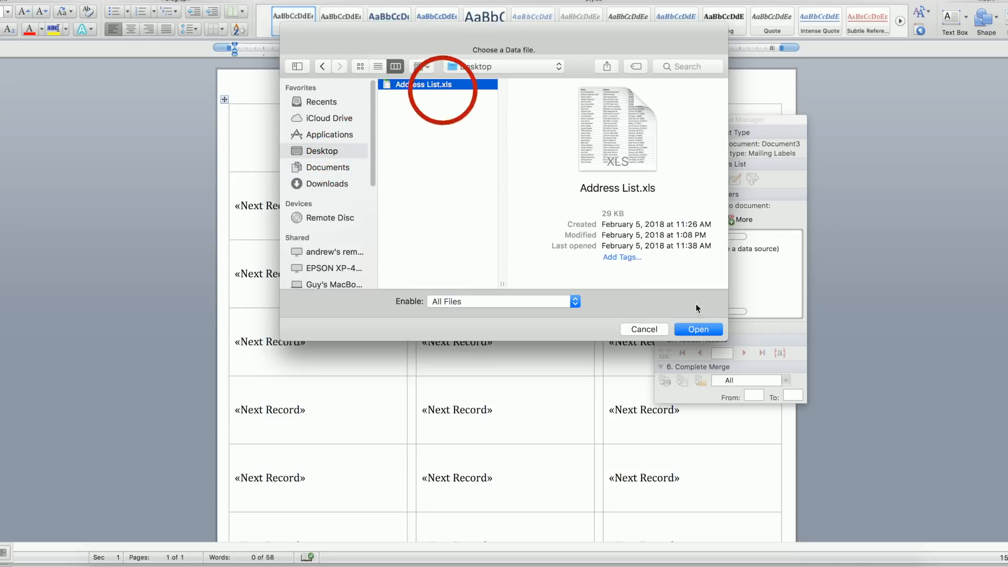
pyautogui.click(697, 329)
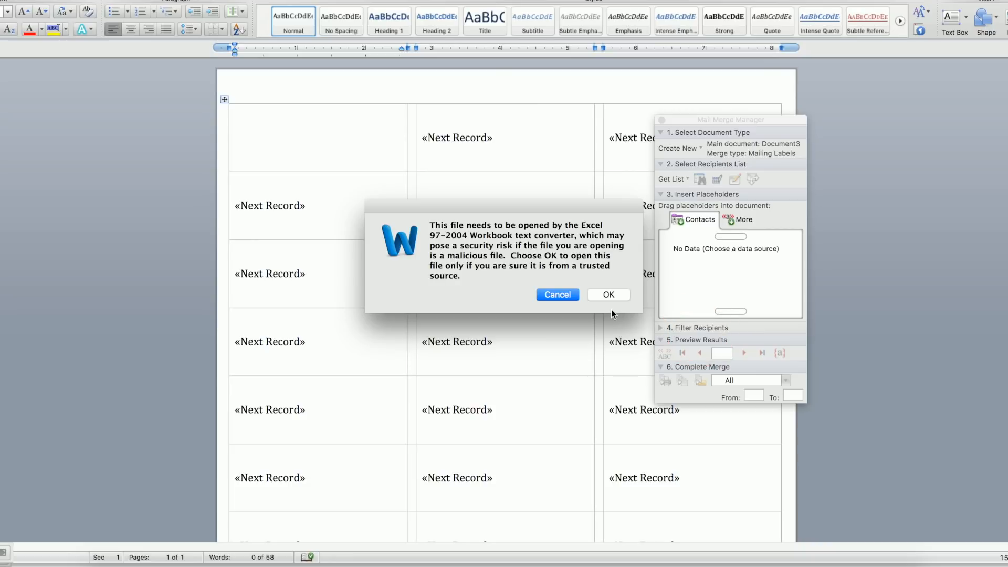
# Step: Accept the converter warning and load the entire Sheet 1 worksheet as merge data
pyautogui.click(608, 294)
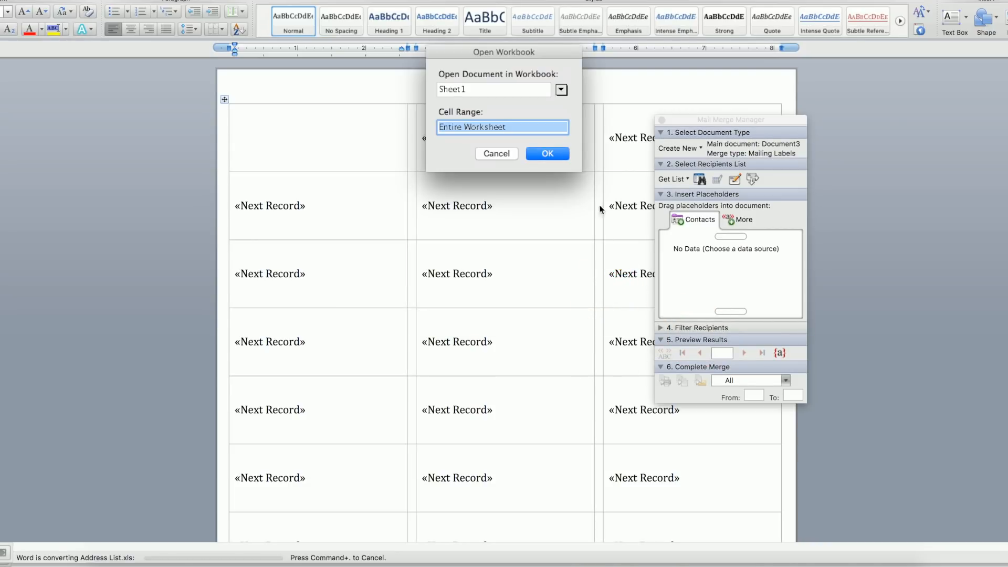
pyautogui.click(559, 89)
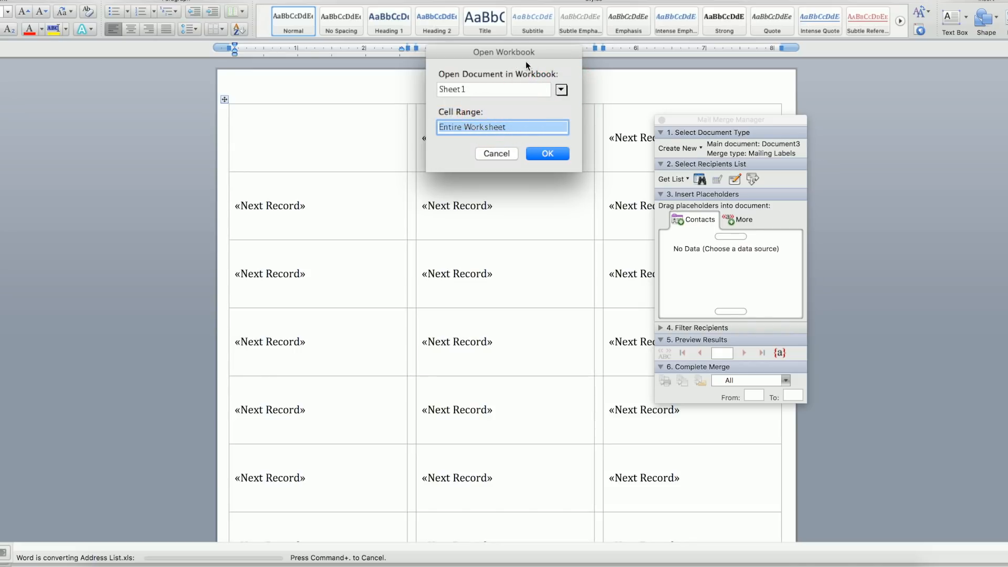
pyautogui.moveTo(548, 130)
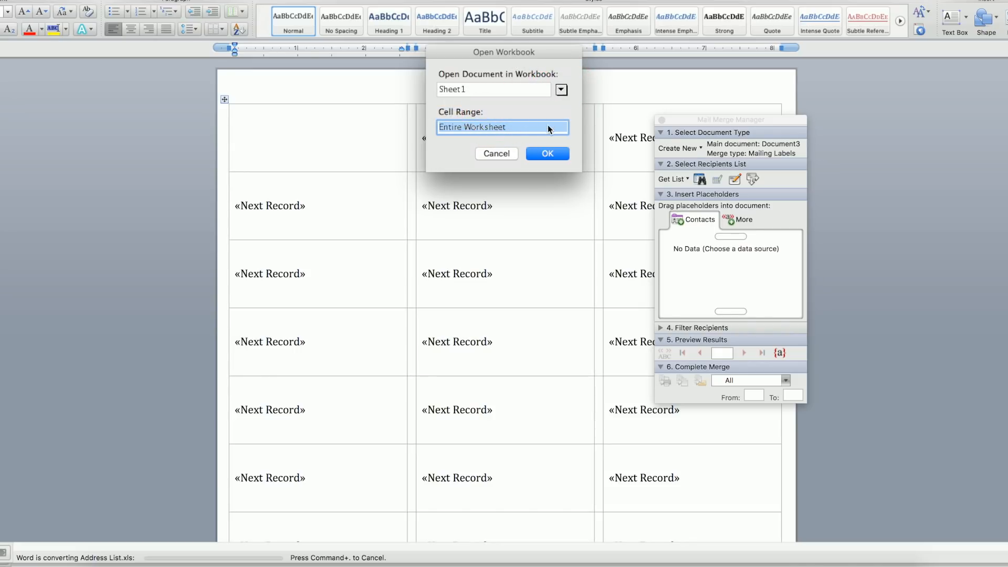
pyautogui.click(547, 153)
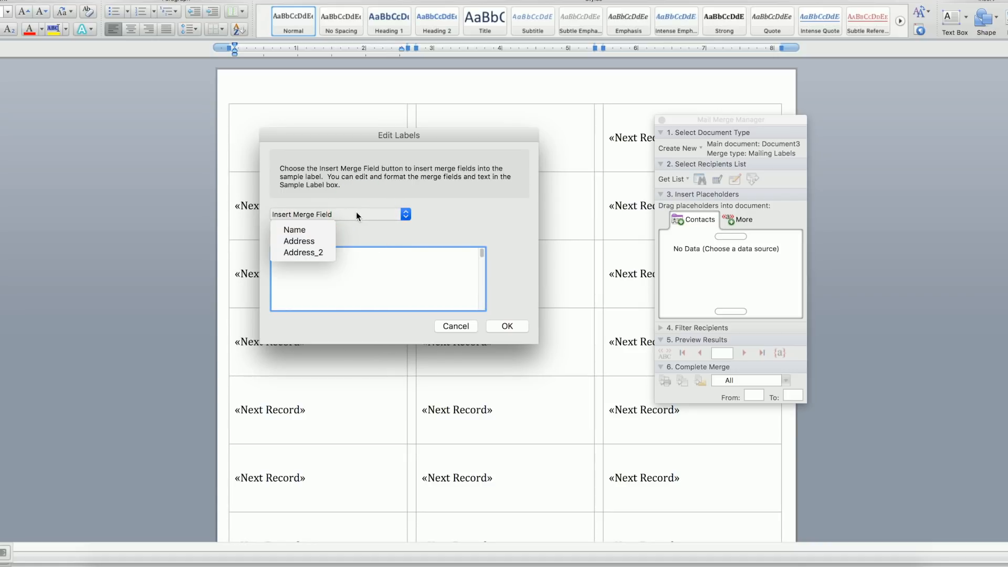
# Step: Insert Name, Address and Address_2 merge fields into the sample label and apply to all labels
pyautogui.click(294, 230)
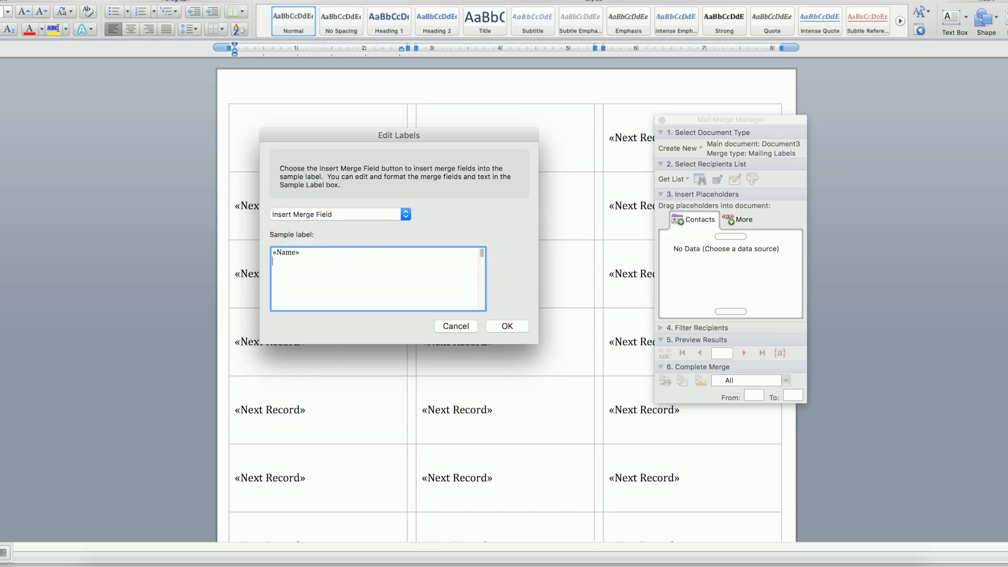
pyautogui.click(405, 214)
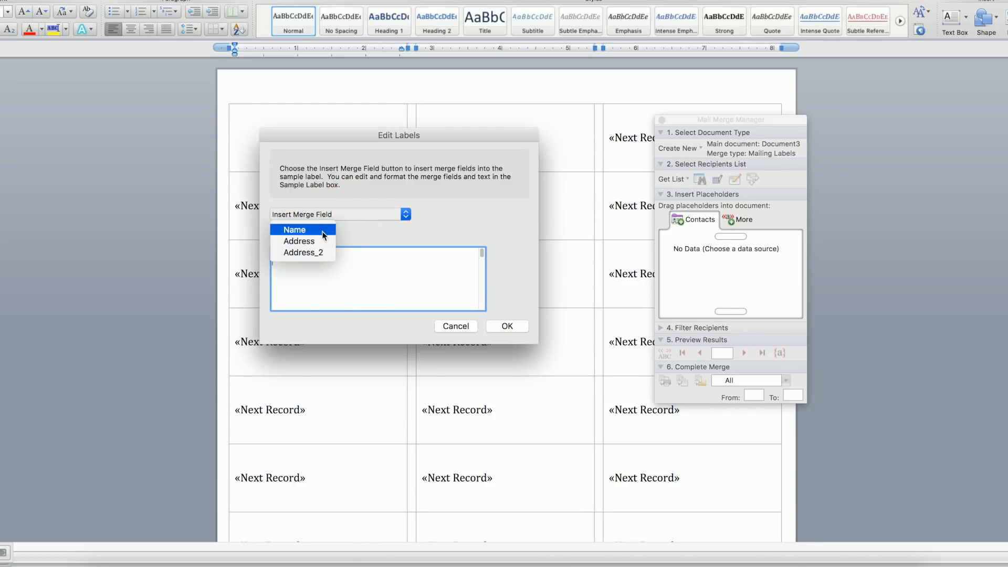
pyautogui.click(298, 240)
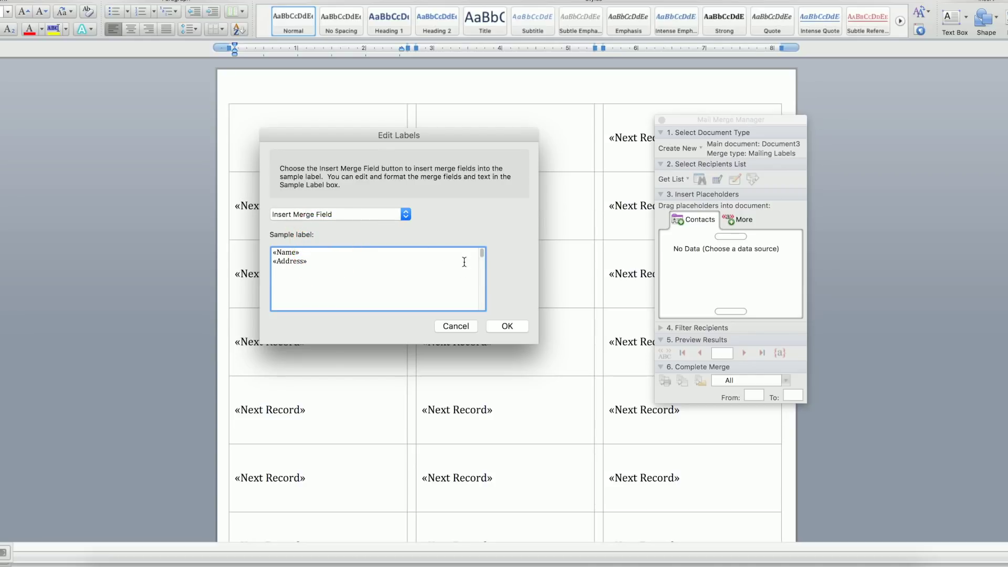
pyautogui.moveTo(440, 238)
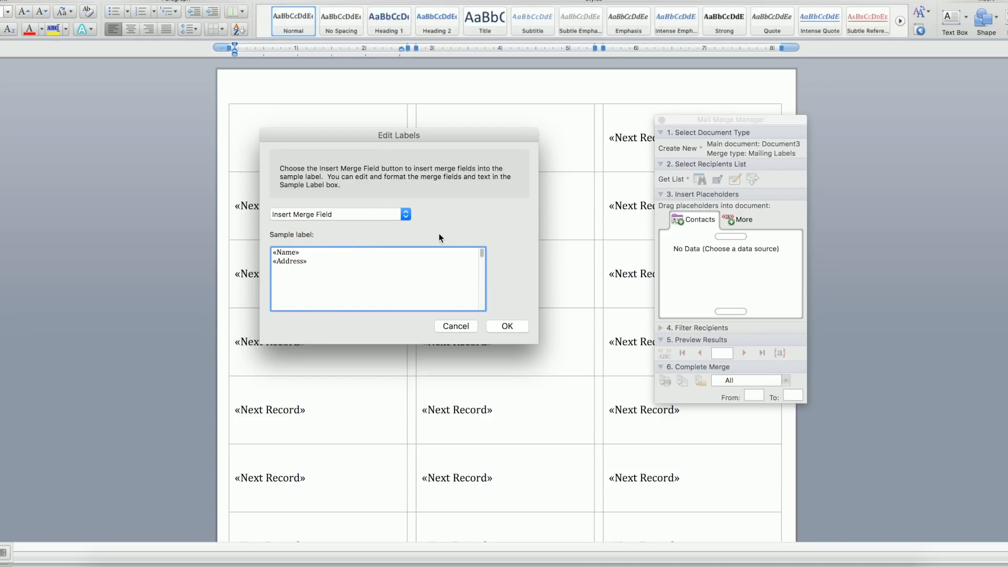
pyautogui.click(406, 214)
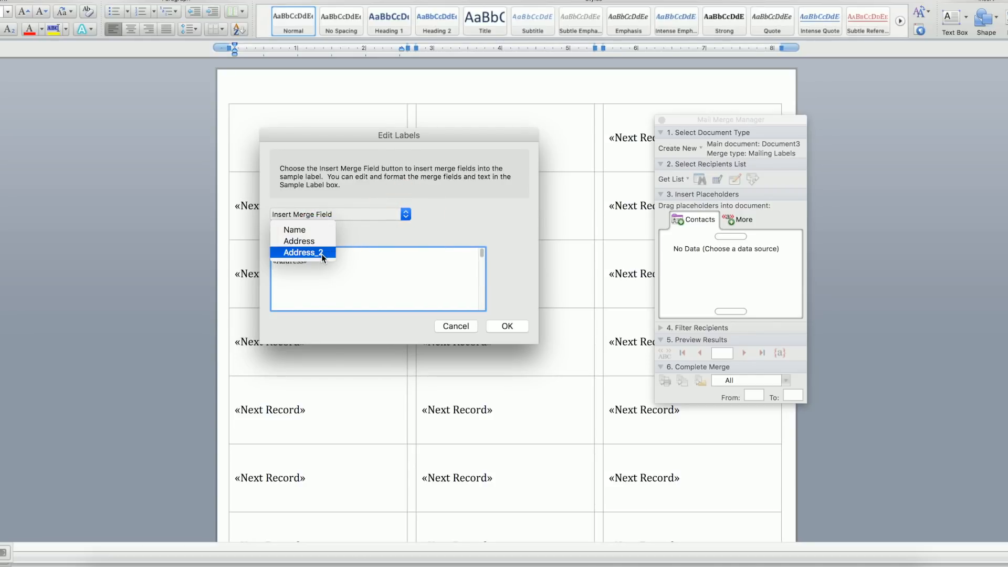
pyautogui.click(303, 252)
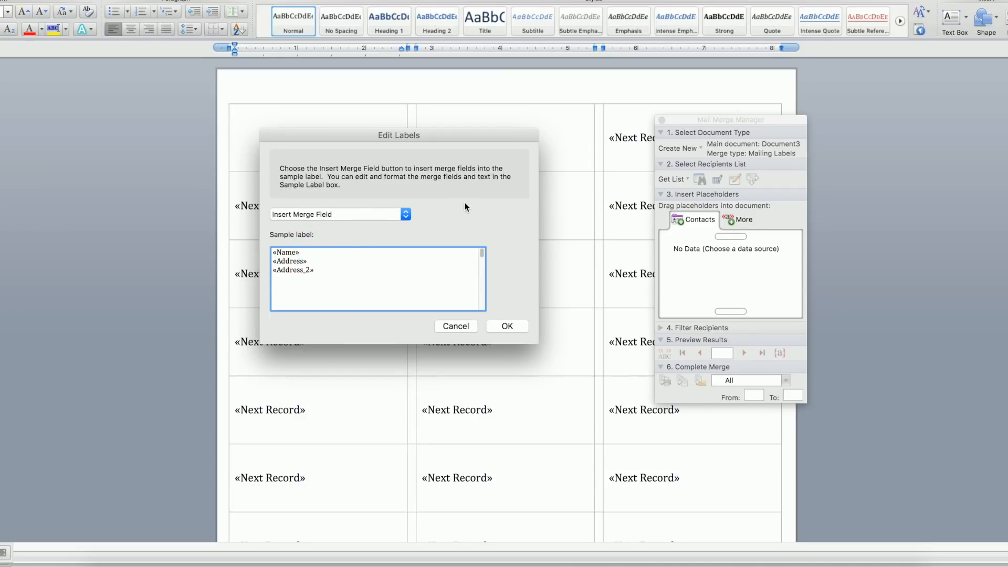
pyautogui.click(507, 326)
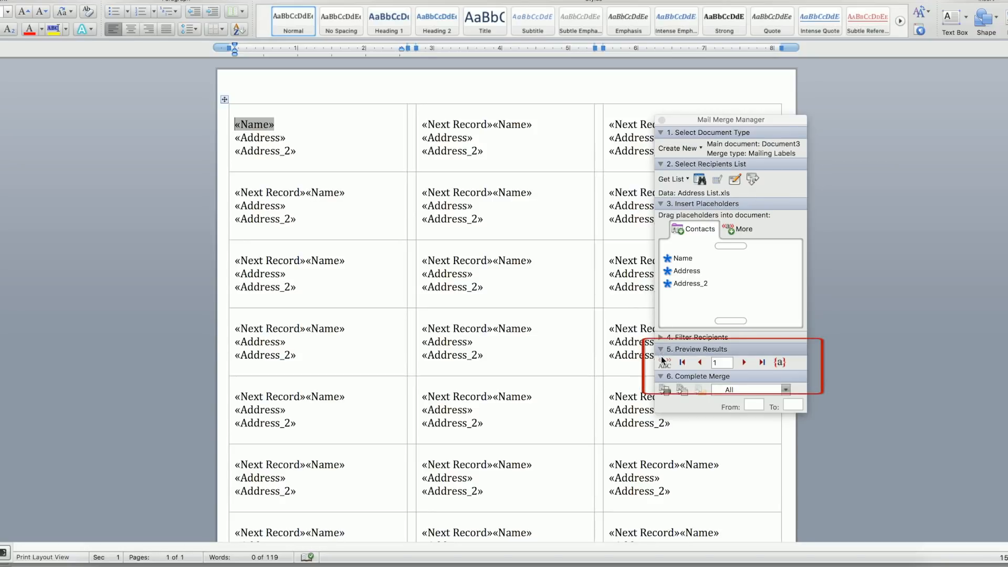
pyautogui.moveTo(664, 362)
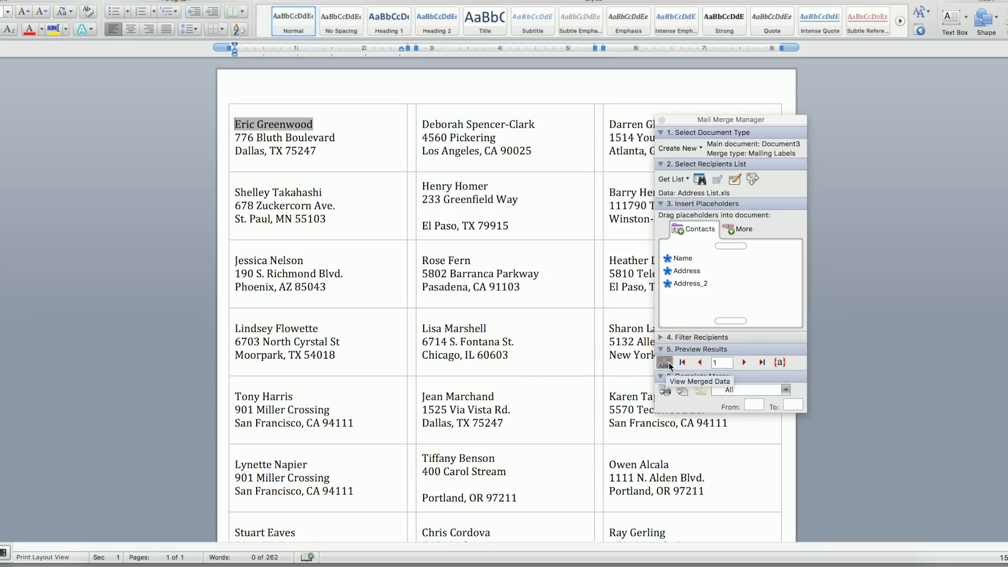
# Step: Preview the labels with actual merged names and addresses via View Merged Data
pyautogui.click(663, 362)
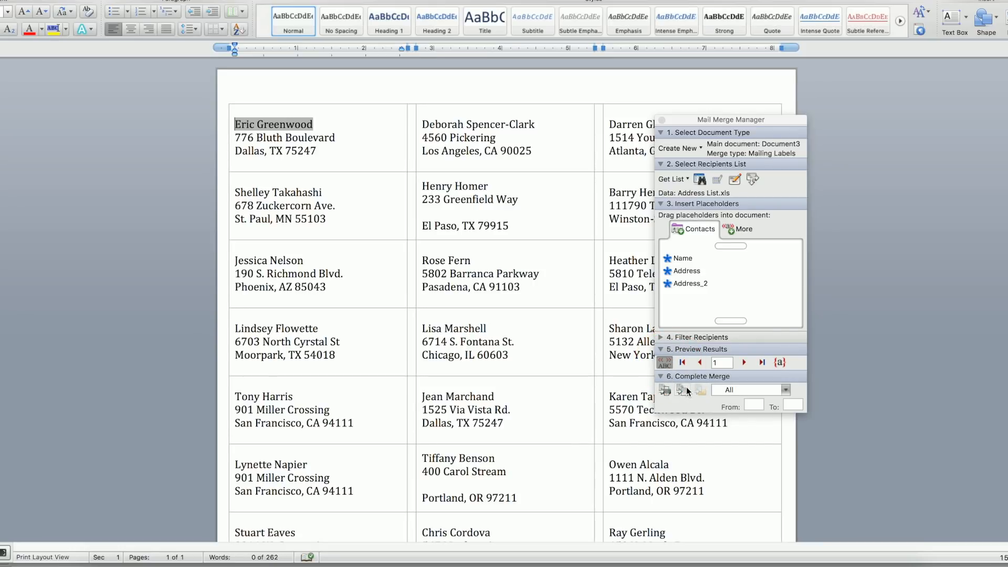
pyautogui.moveTo(701, 390)
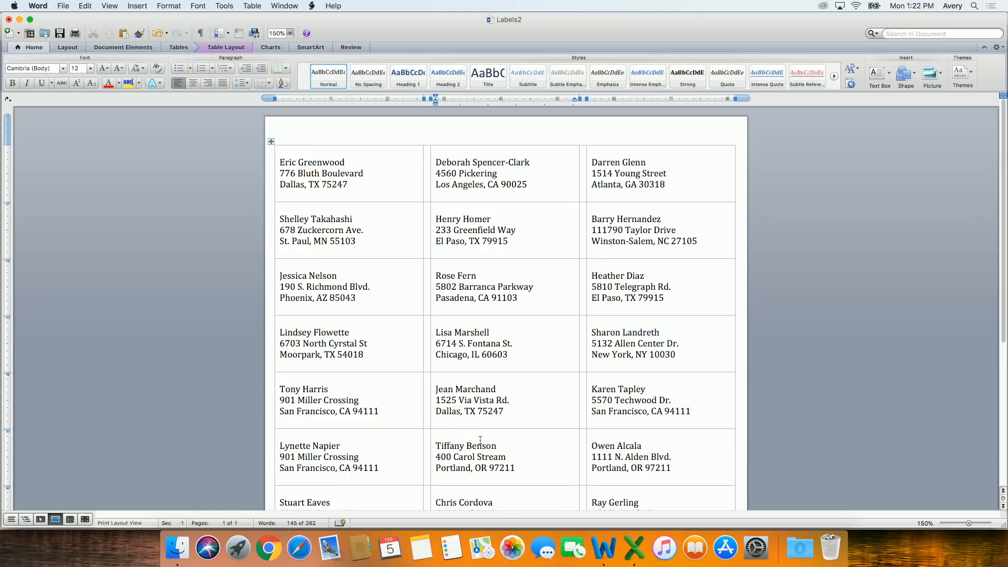
pyautogui.moveTo(242, 224)
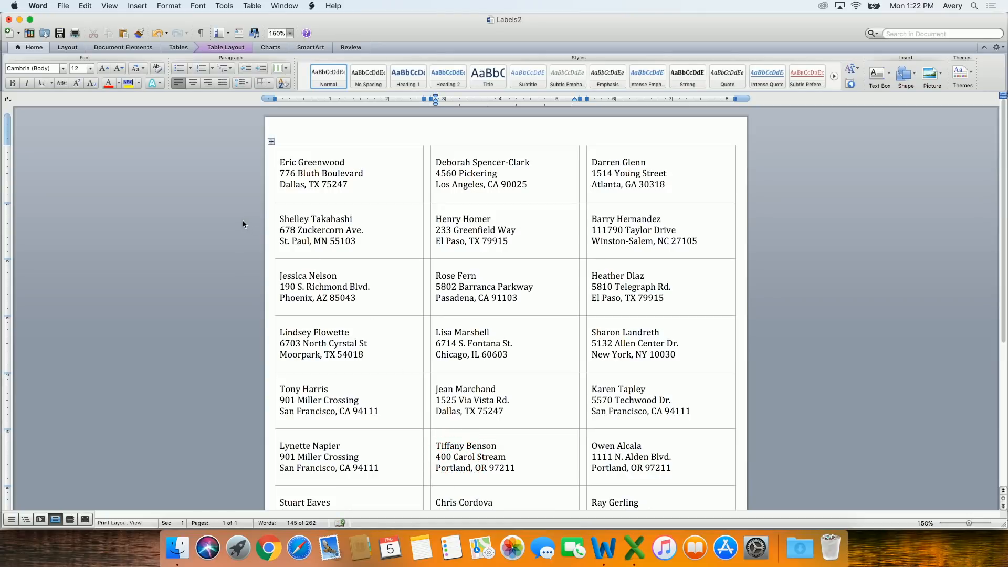
pyautogui.click(506, 456)
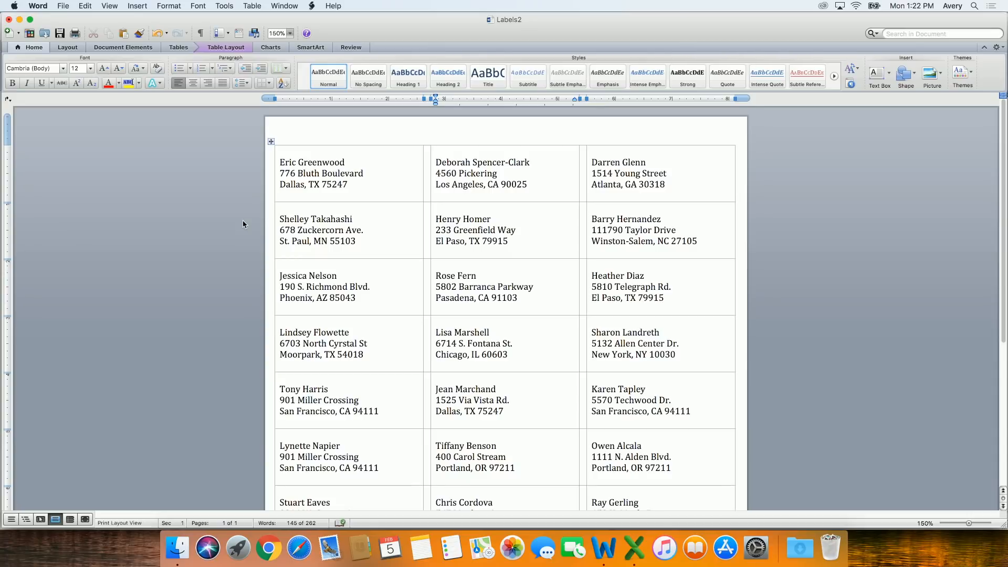
pyautogui.click(505, 457)
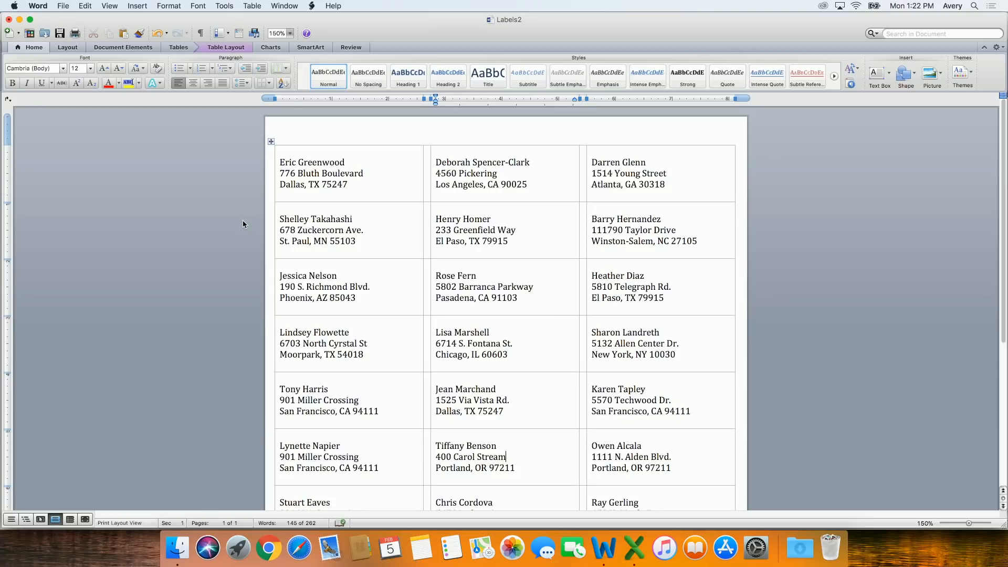